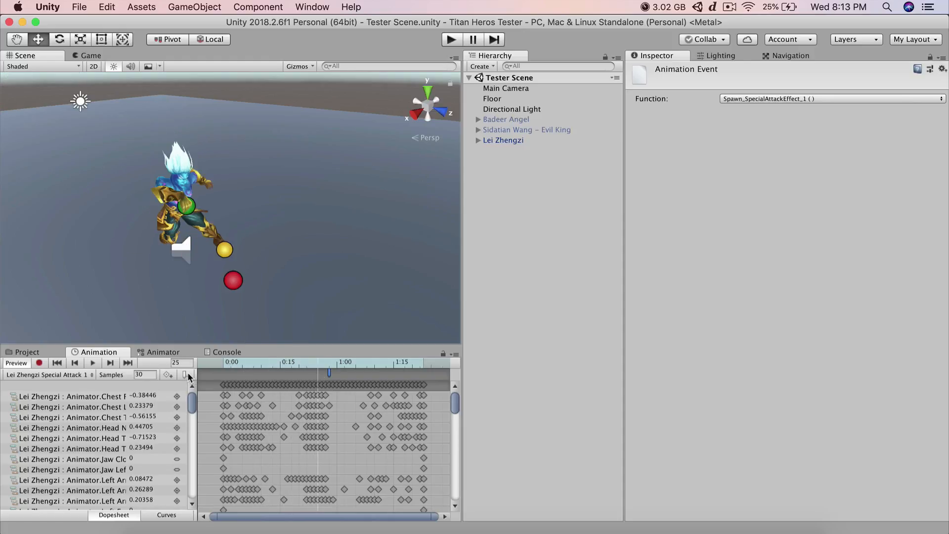
Assign Spawn_SpecialAttackEffect_1() to the animation event and enter play mode to preview the effect
{"action": "left_click", "coordinate": [830, 99]}
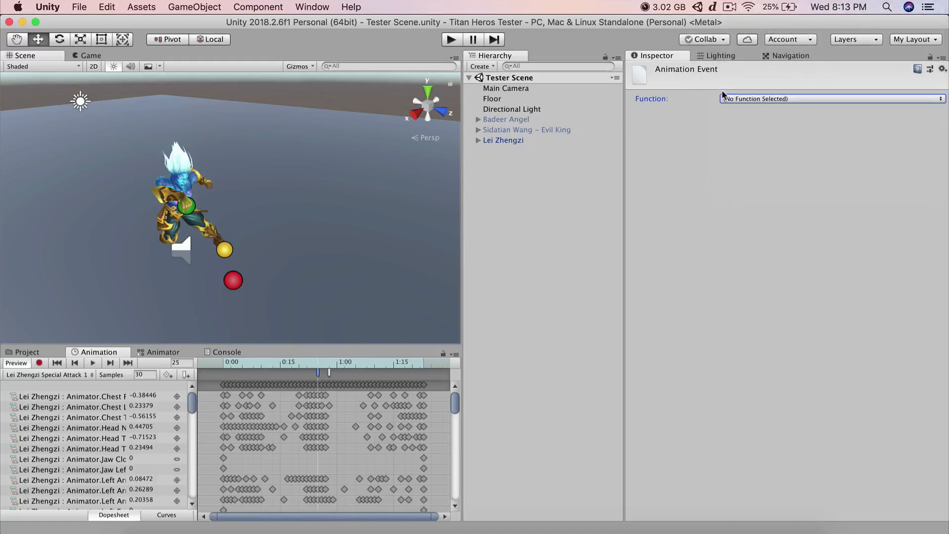
{"action": "left_click", "coordinate": [451, 40]}
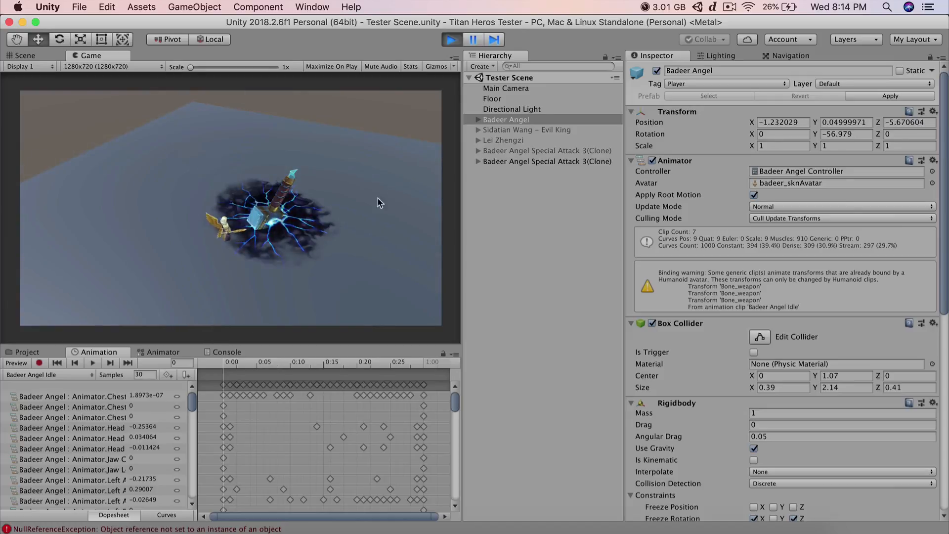